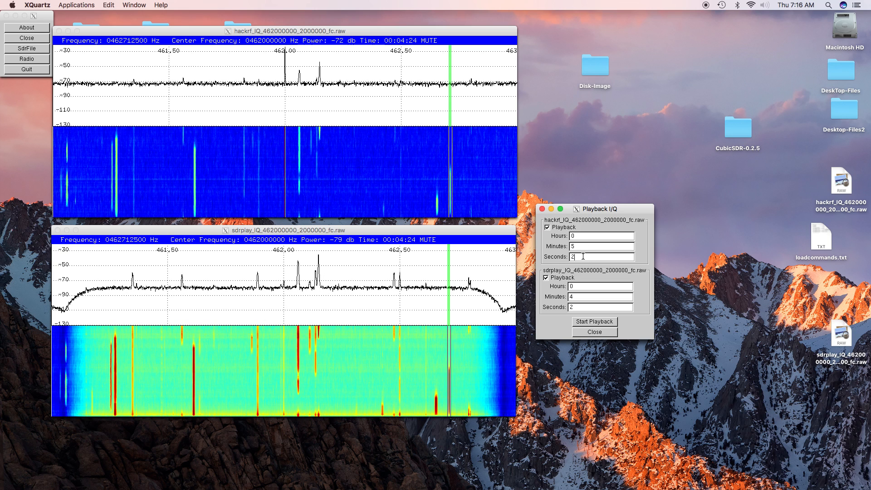
- Enter seconds 40 for both the HackRF and SDRplay files in the Playback I/Q dialog
{"action": "type", "text": "4"}
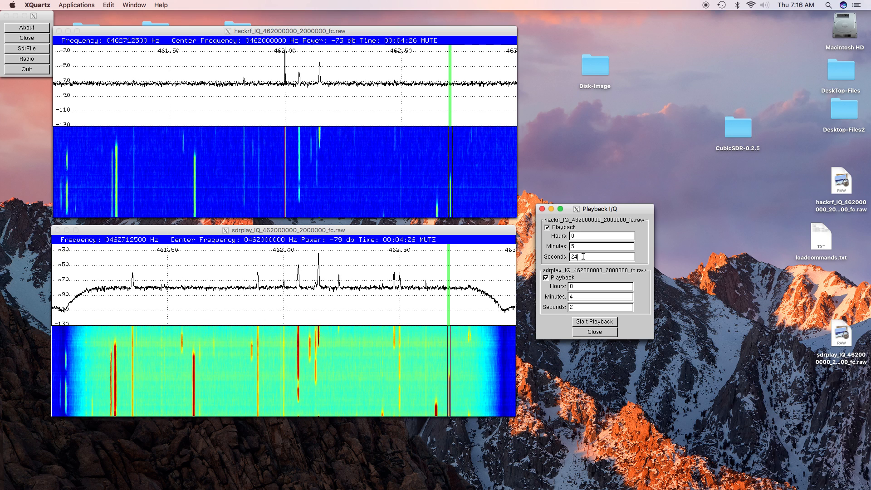
{"action": "type", "text": "0"}
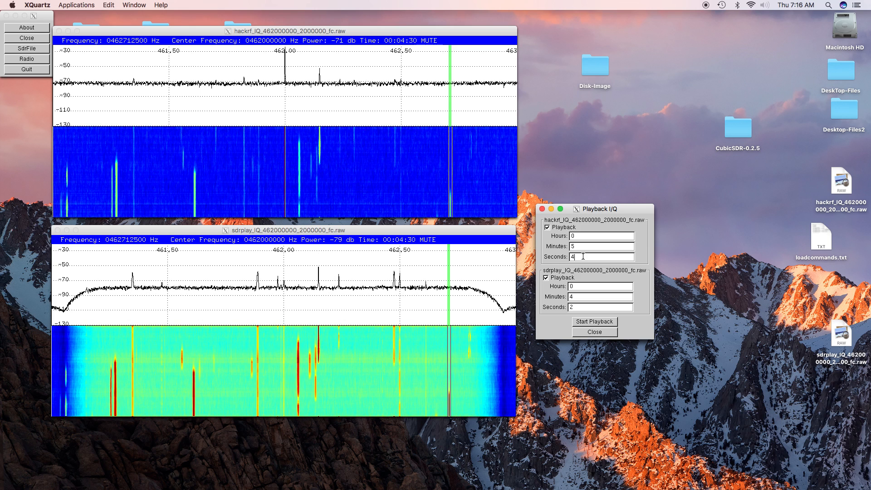
{"action": "type", "text": "0"}
{"action": "left_click", "coordinate": [601, 297]}
{"action": "type", "text": "5"}
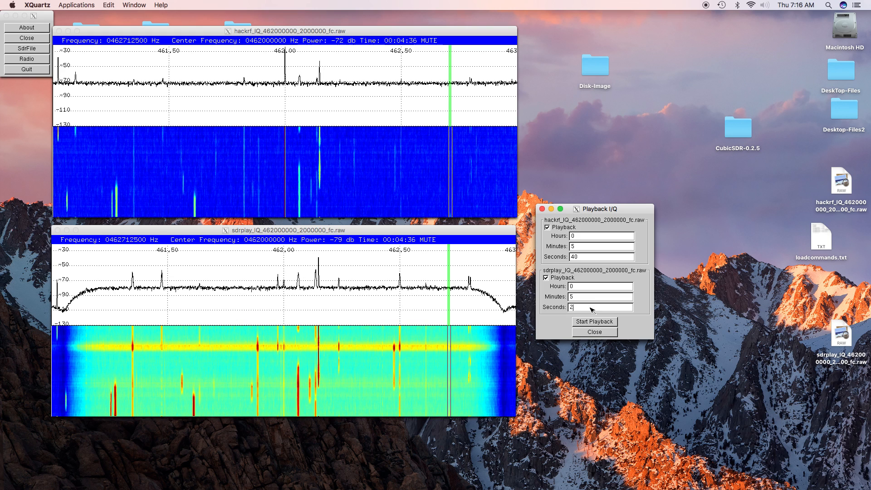
{"action": "type", "text": "40"}
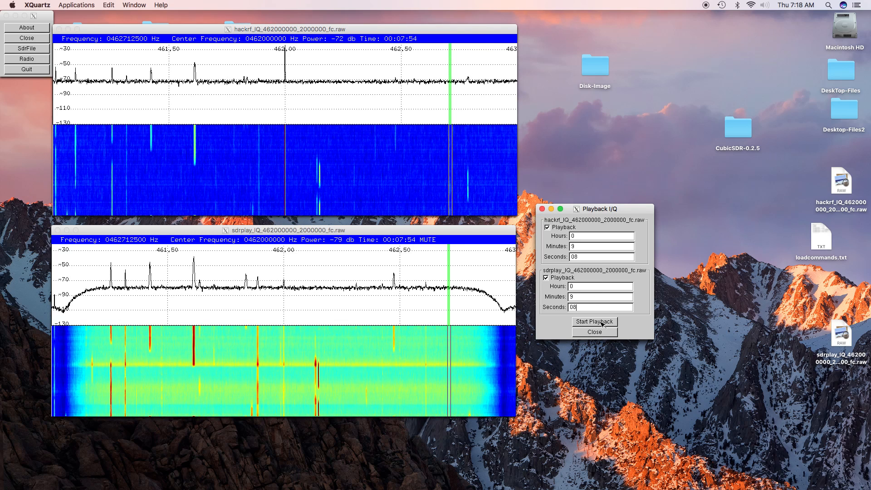
- Start playback of both recordings from 9 minutes 8 seconds
{"action": "left_click", "coordinate": [594, 322]}
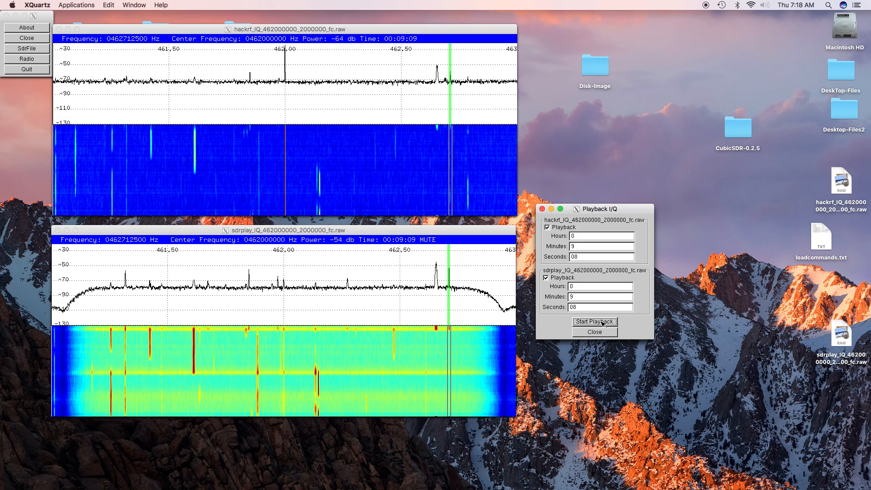